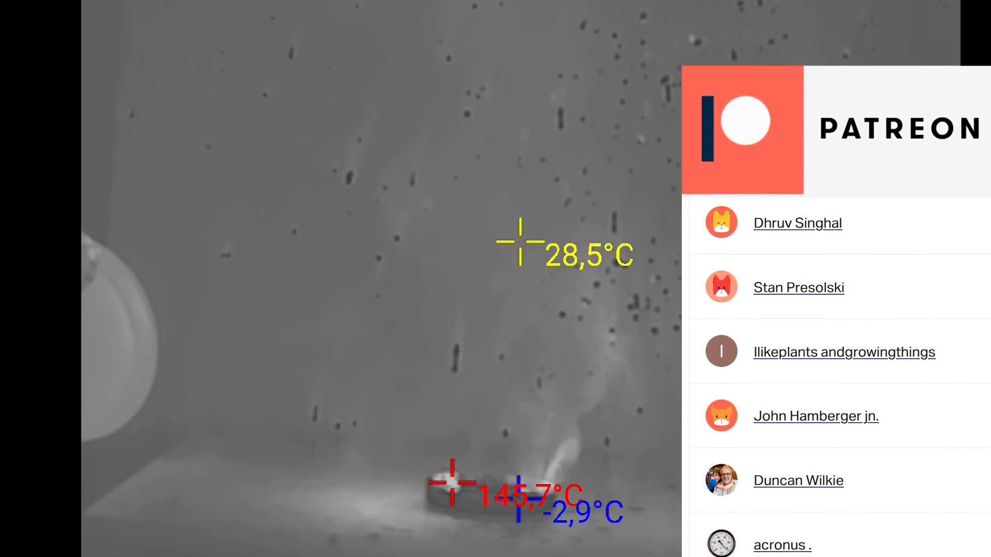
scroll(down, 3)
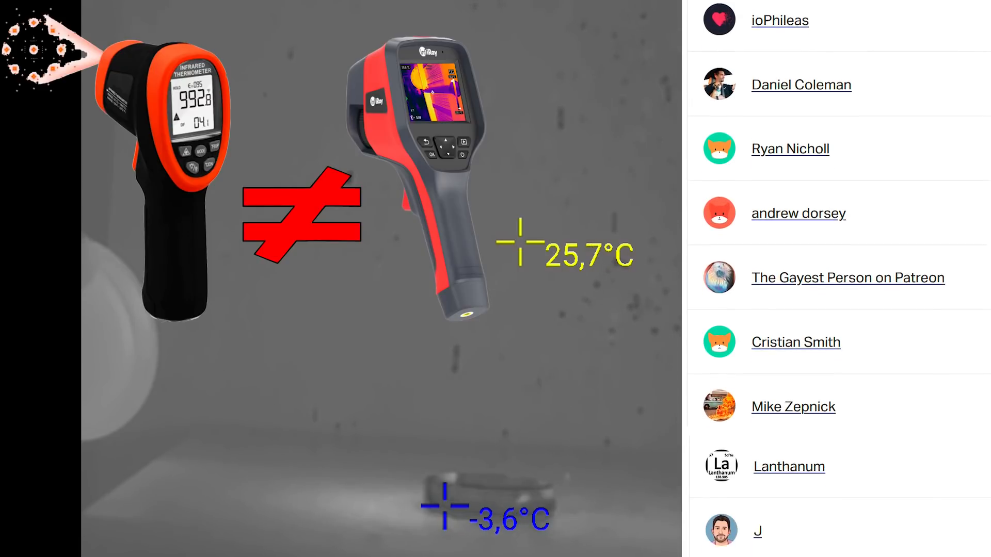
scroll(down, 3)
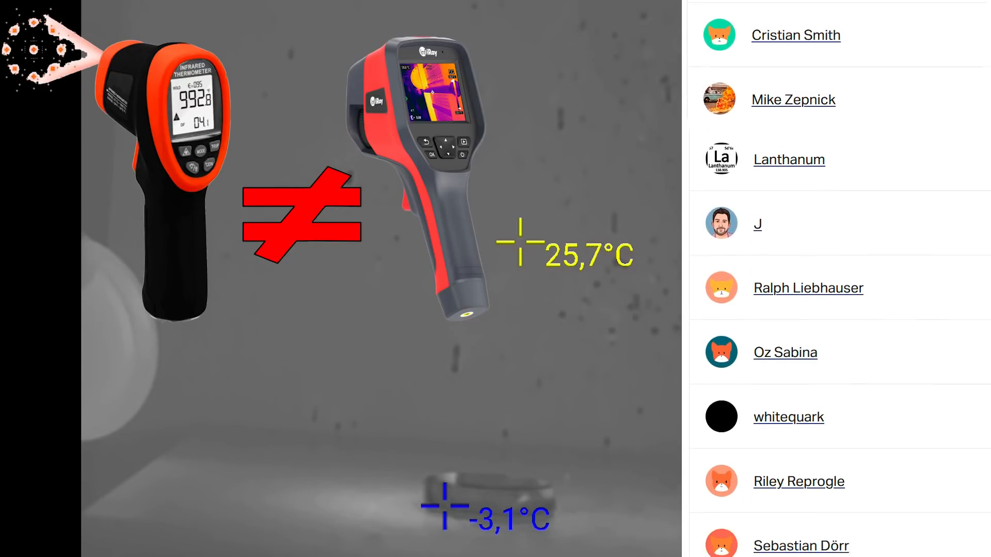